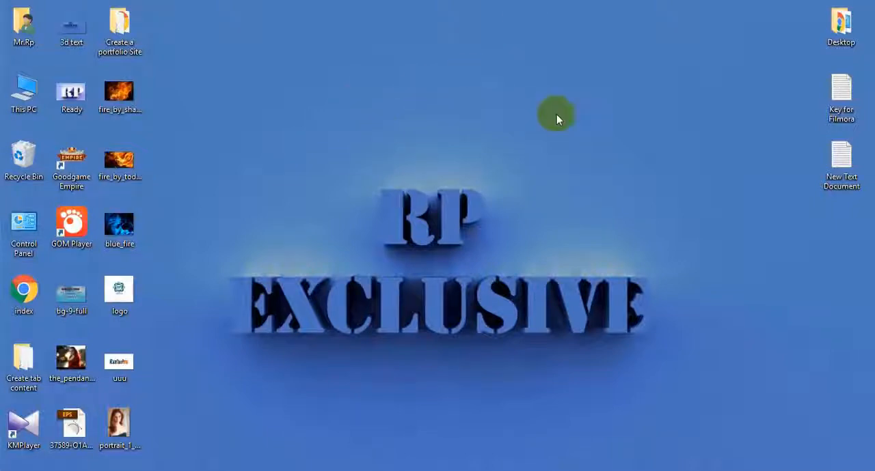
mouse_move(557, 106)
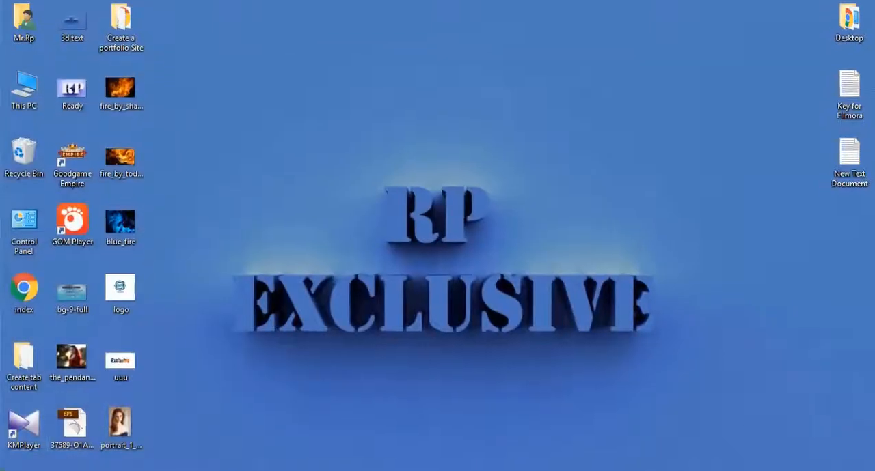
- Run gpedit.msc from the Run dialog to launch the Local Group Policy Editor
text(gpedit.msc)
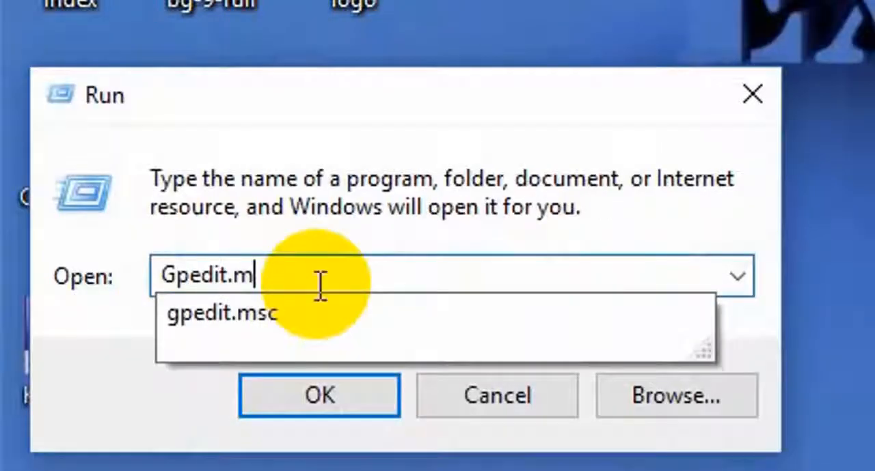
text(sc)
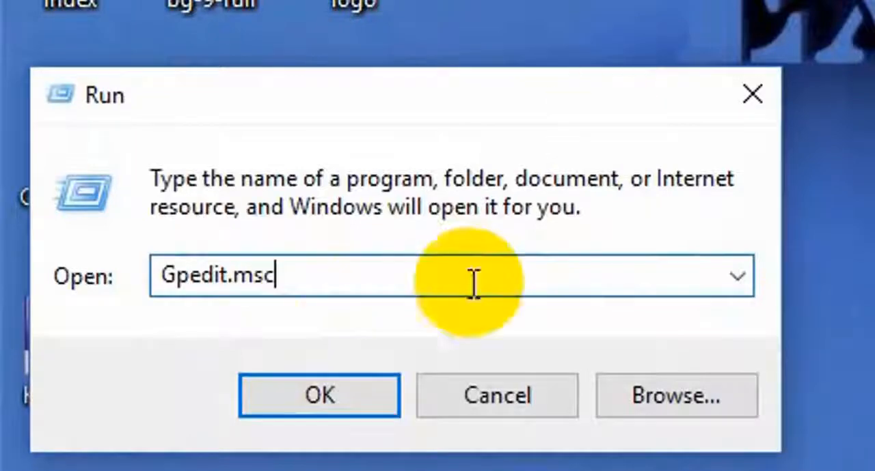
click(318, 395)
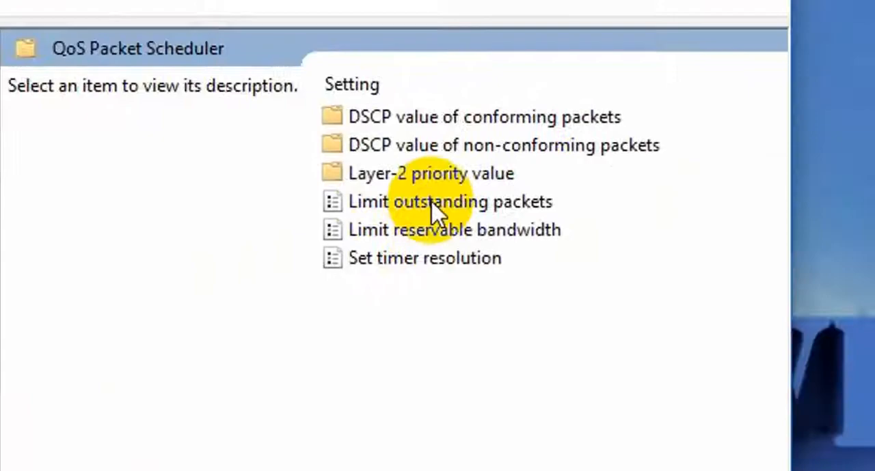
- Select Limit outstanding packets under QoS Packet Scheduler and open its settings
click(449, 201)
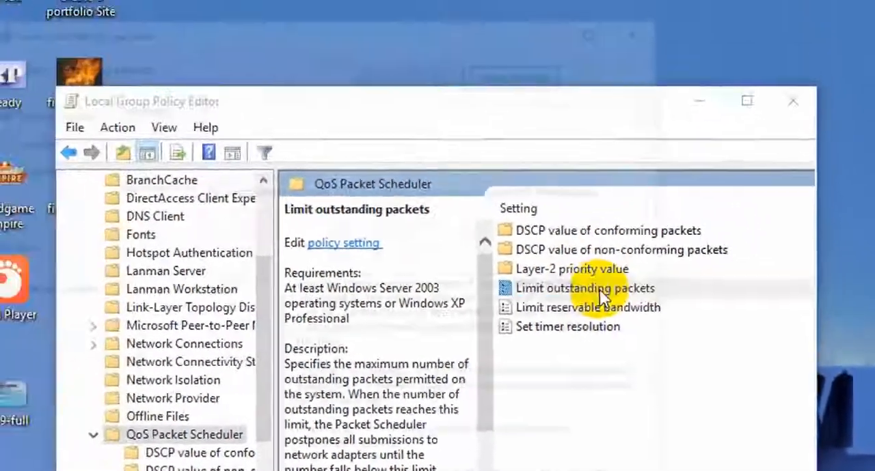
double_click(583, 287)
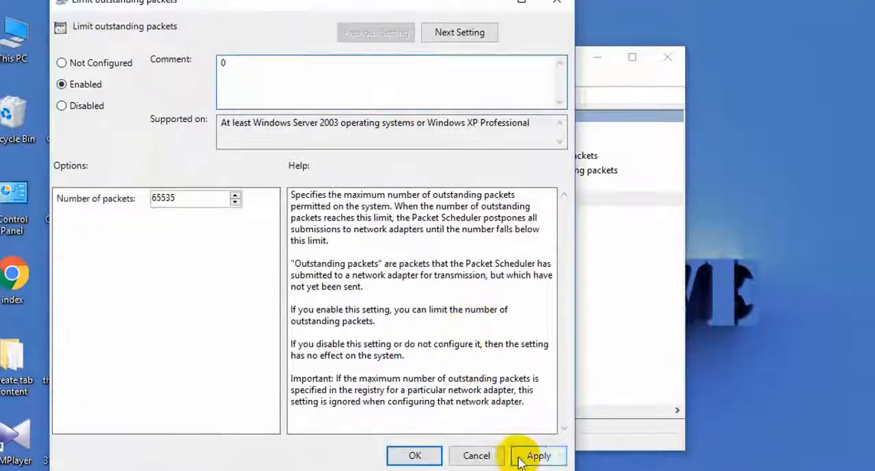
- Apply the enabled 65535-packet limit and confirm with OK to close the policy window
click(538, 455)
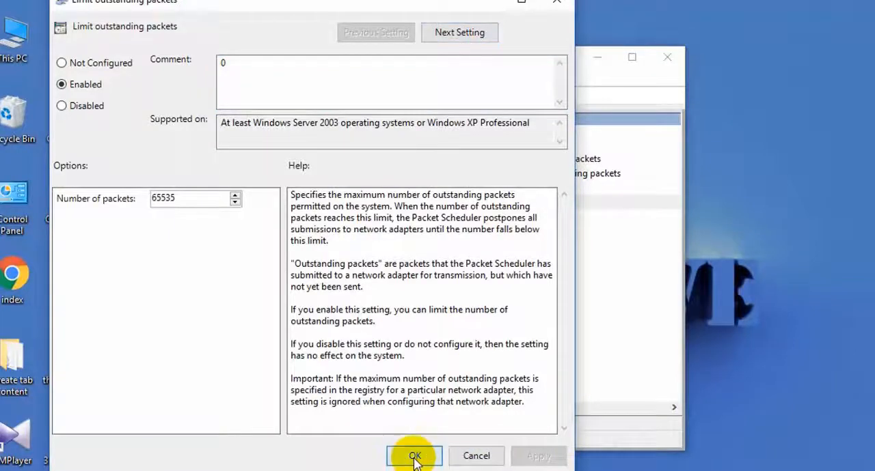
click(414, 455)
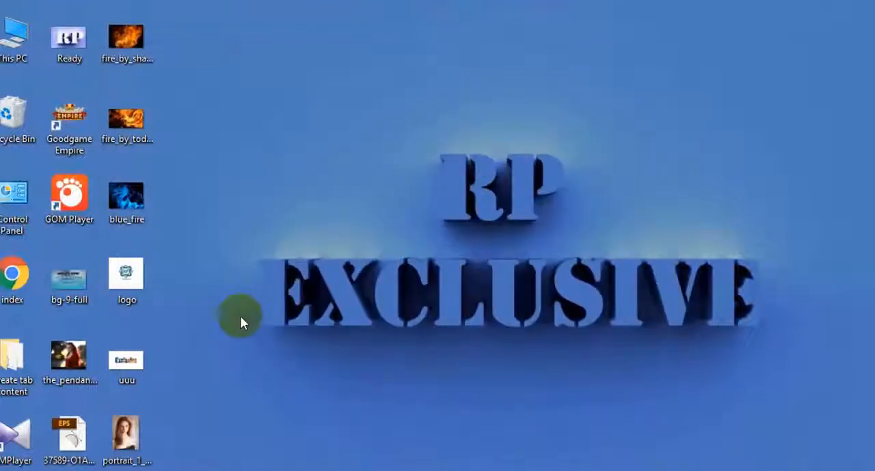
click(9, 463)
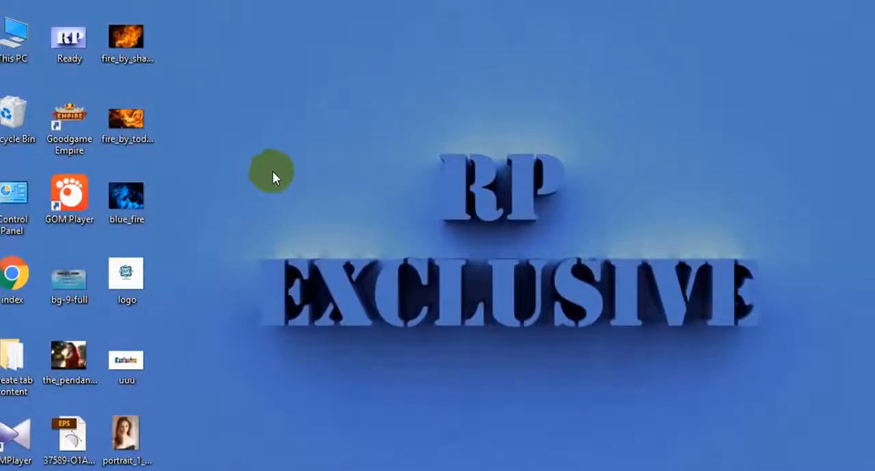
mouse_move(632, 369)
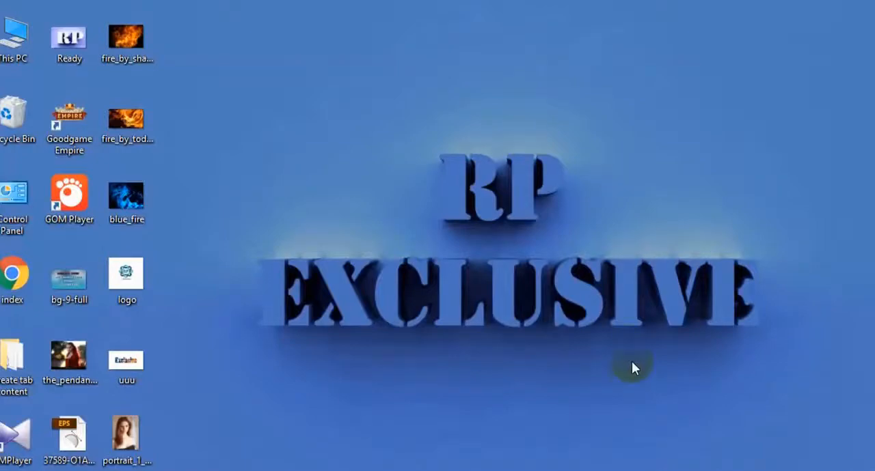